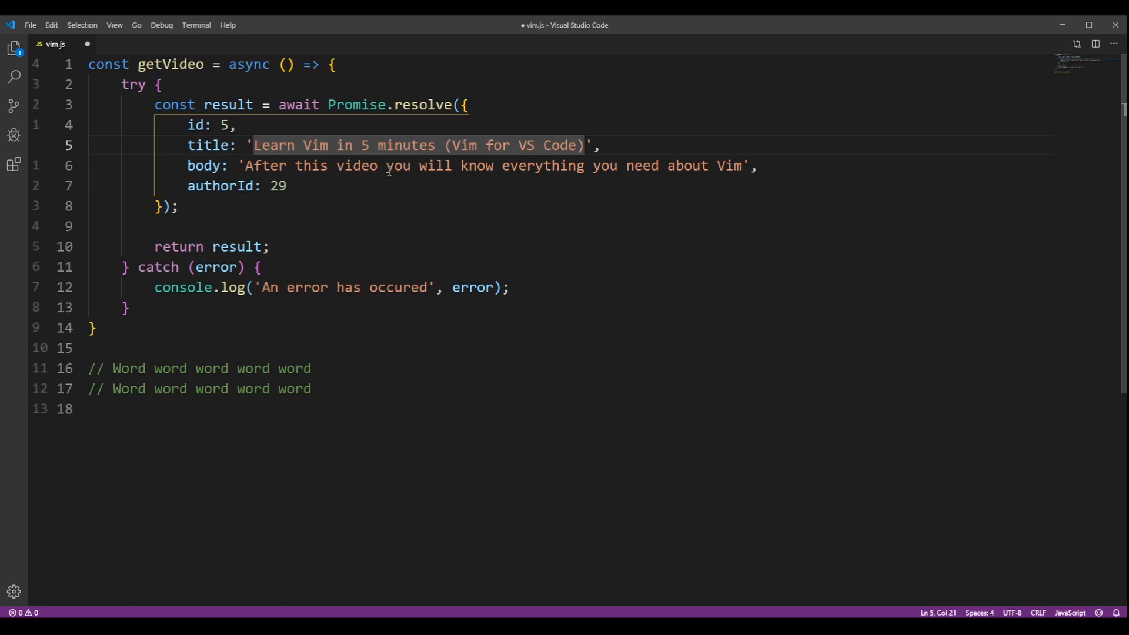
# Step: Move through the title text character by character and word by word on line 3
pyautogui.press('j')
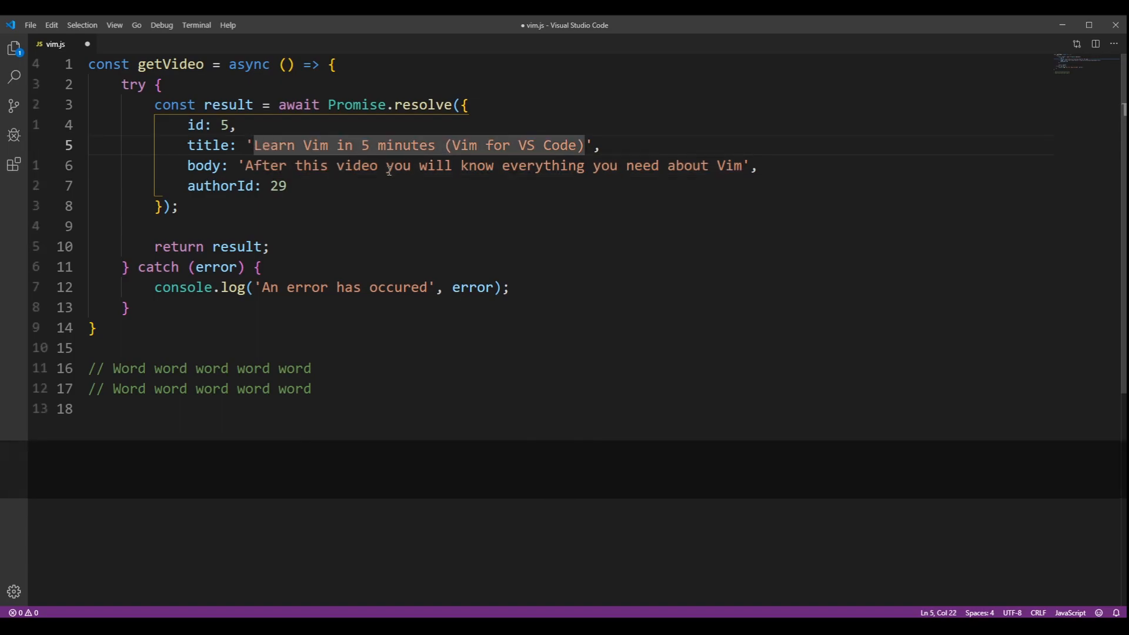
pyautogui.press('h')
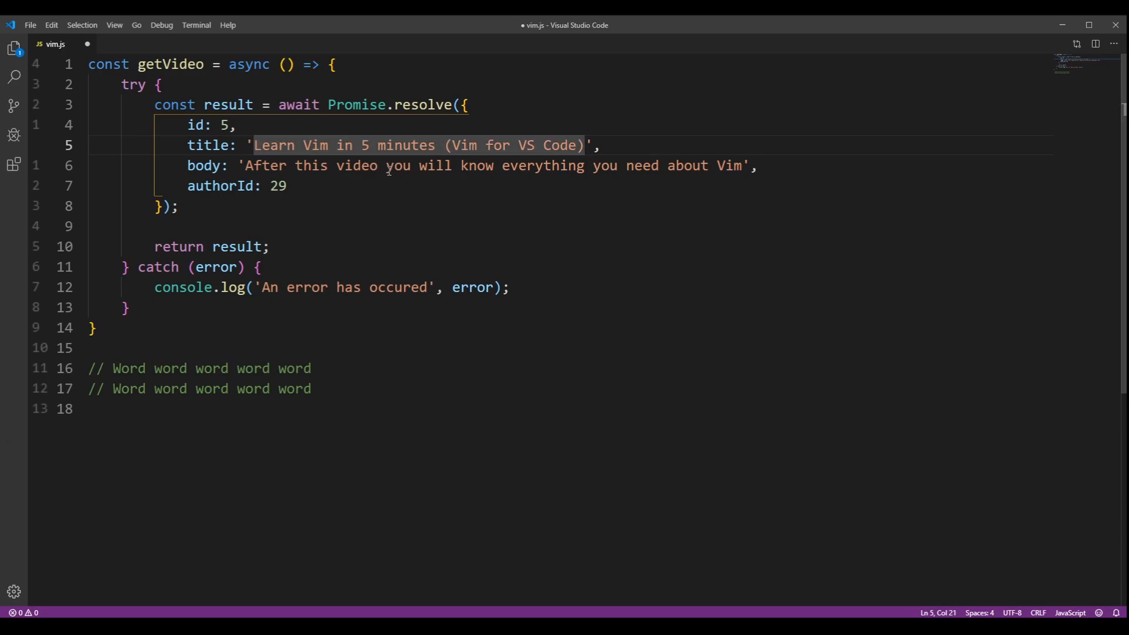
pyautogui.press('w')
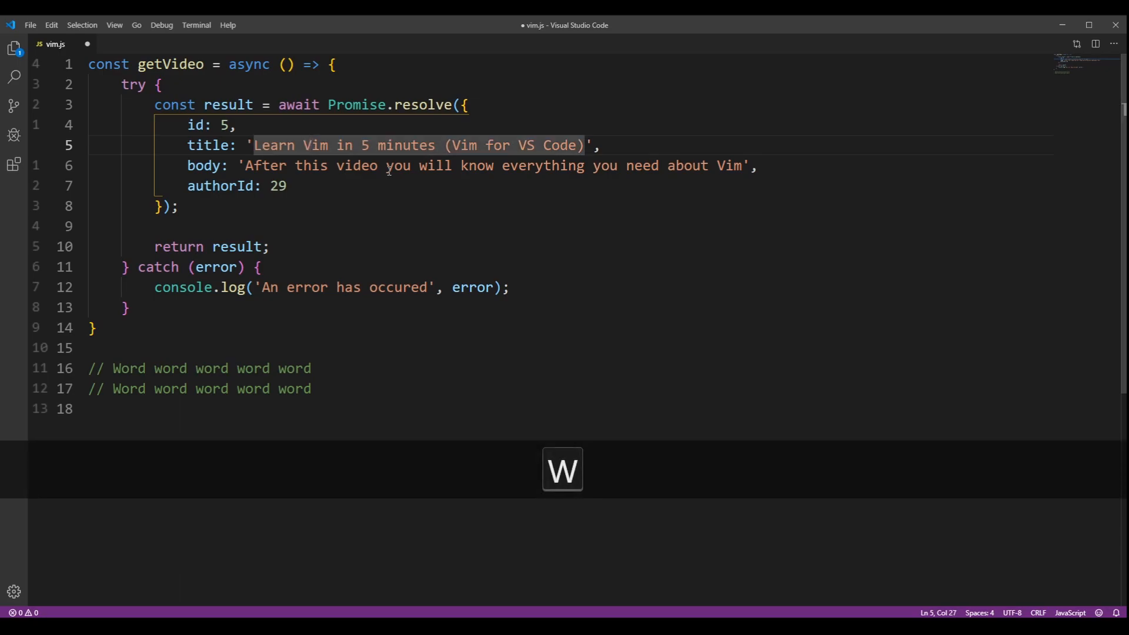
pyautogui.press('e')
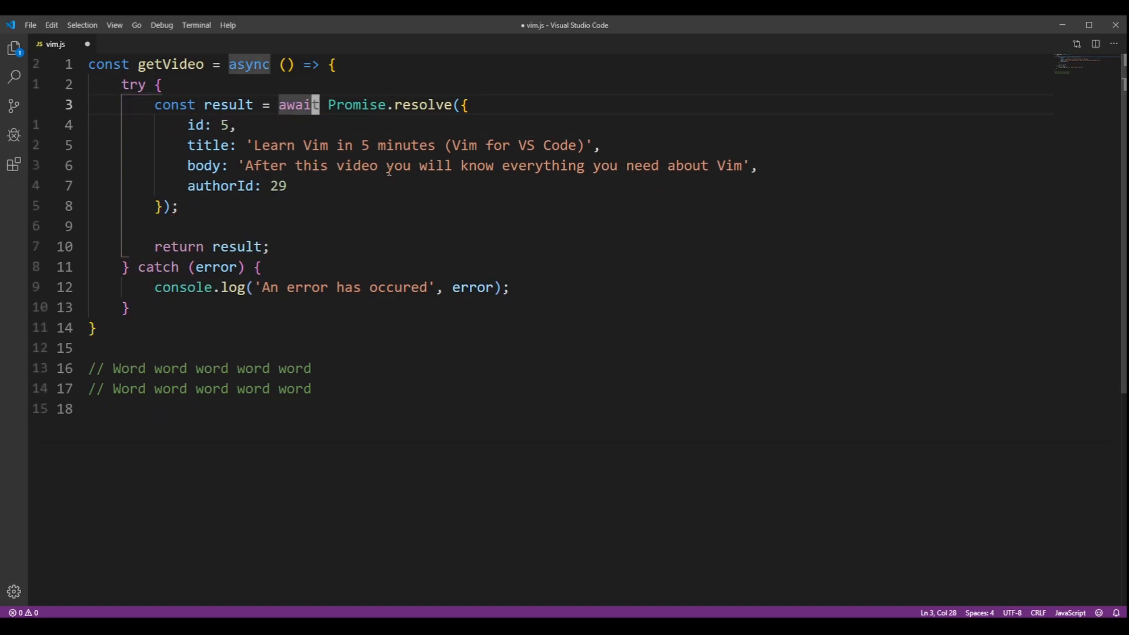
# Step: Move down to the id: 5 line and delete it with dd
pyautogui.press('Shift')
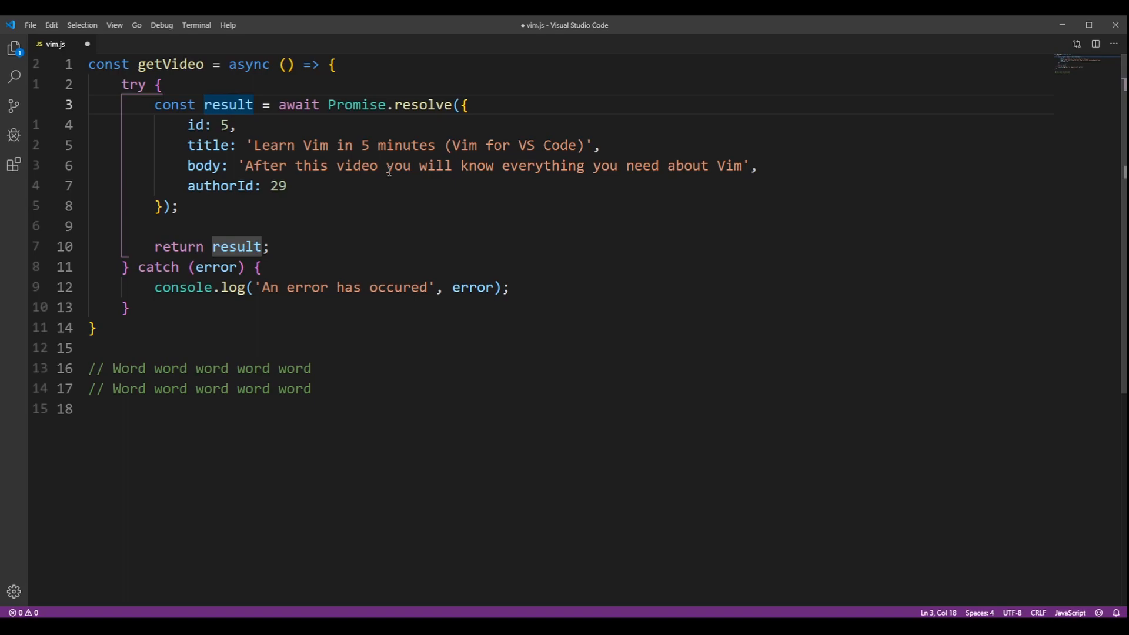
pyautogui.press('j')
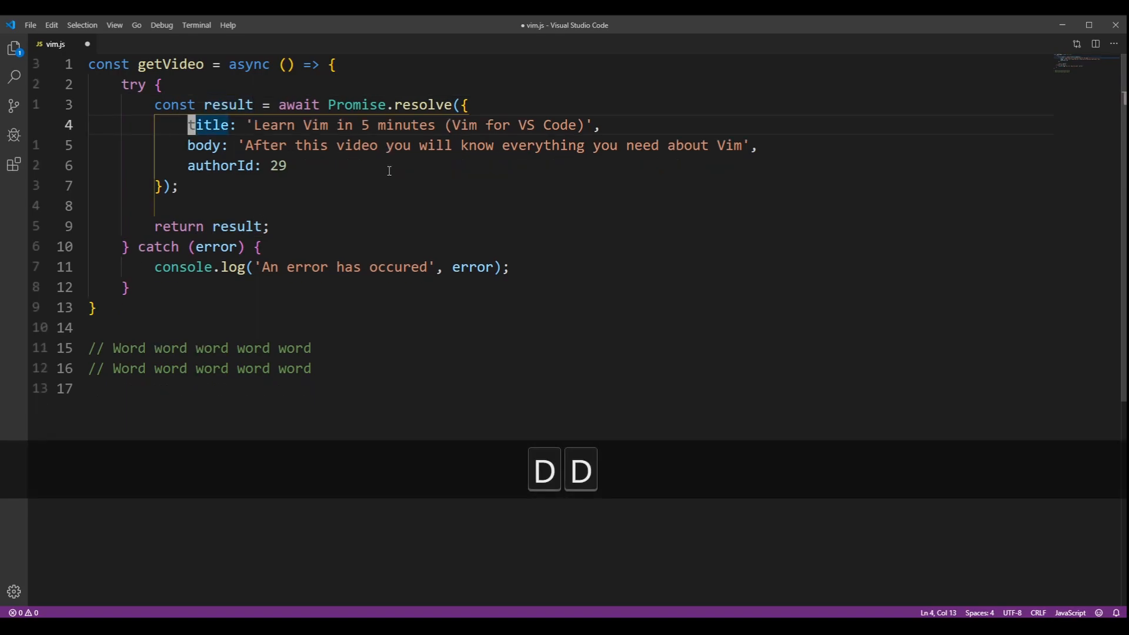
pyautogui.write('id: 5,')
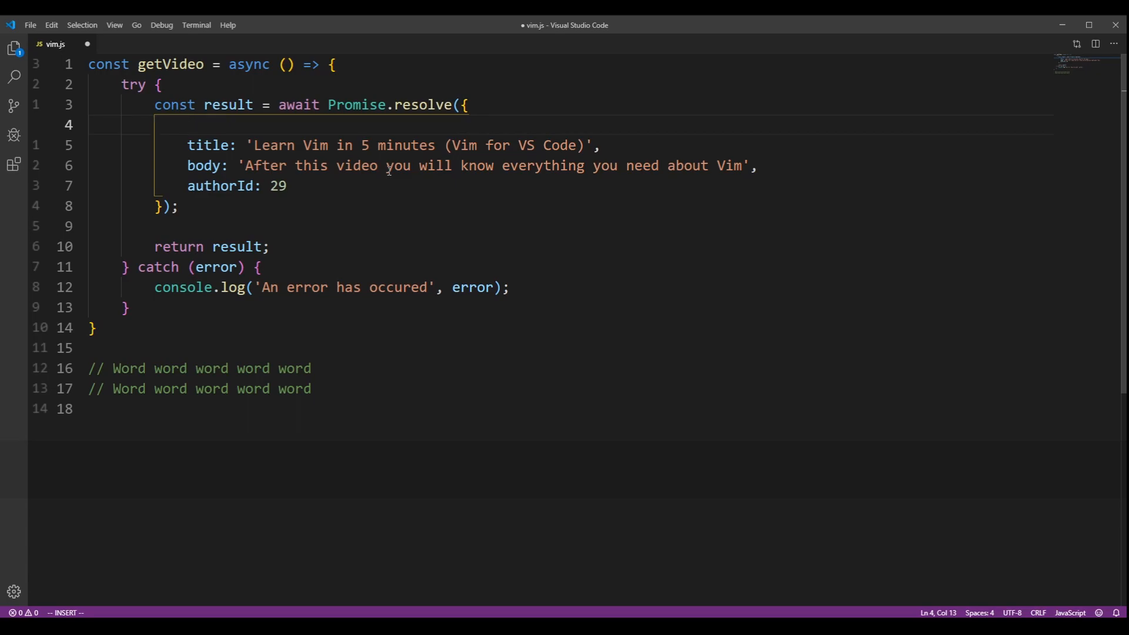
# Step: Retype 'id: 5,' on a new line above title, then append at its end
pyautogui.write('id: 5,')
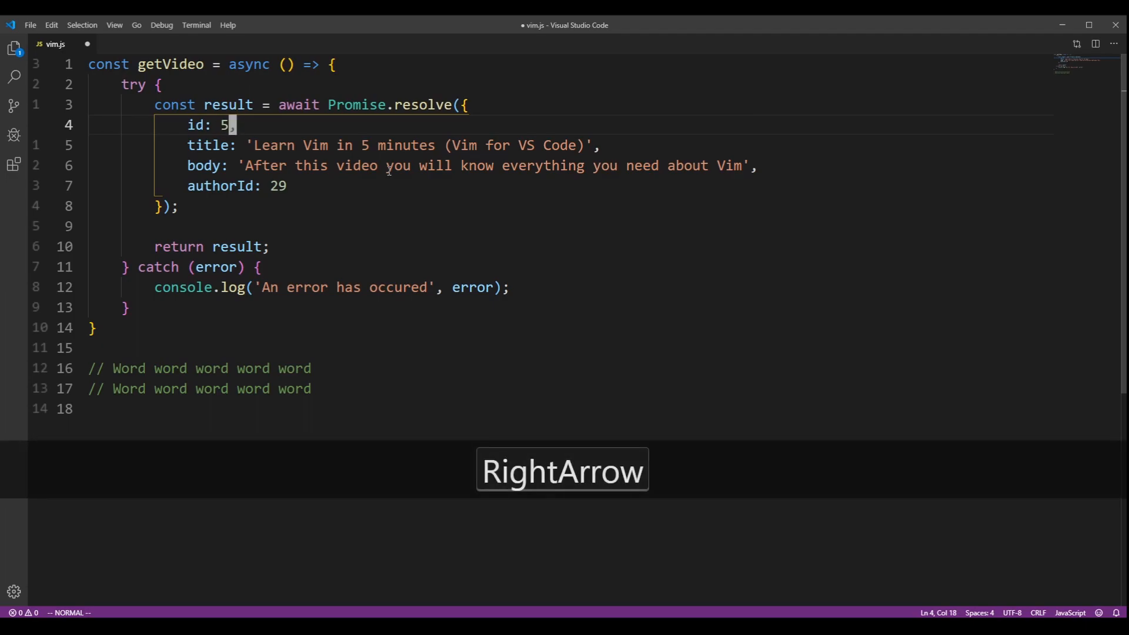
pyautogui.press('a')
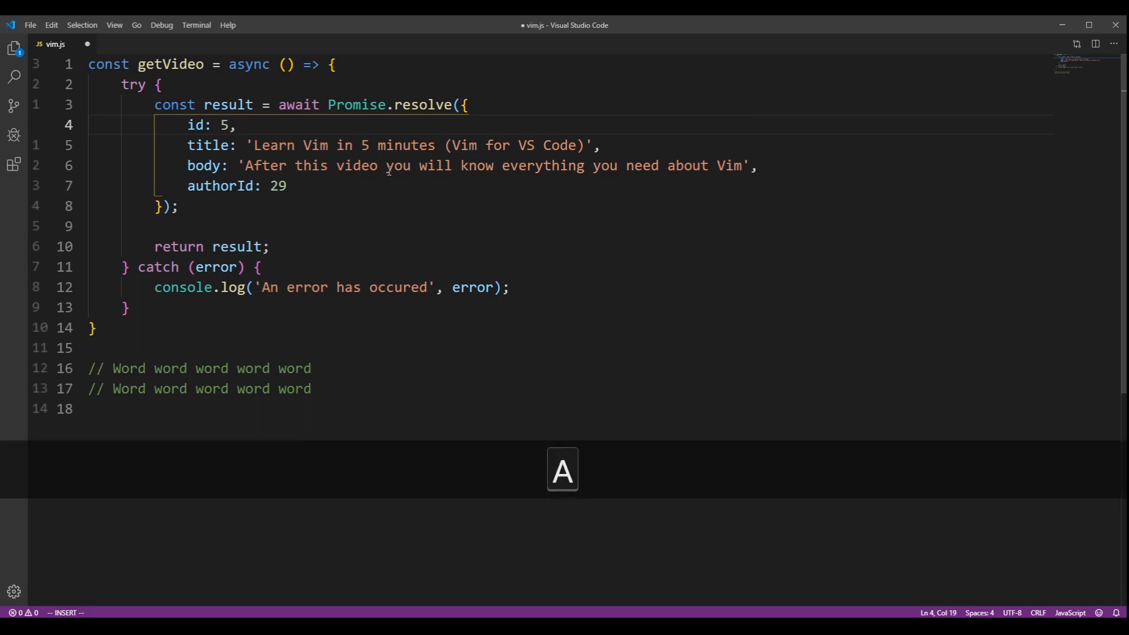
pyautogui.press('Escape')
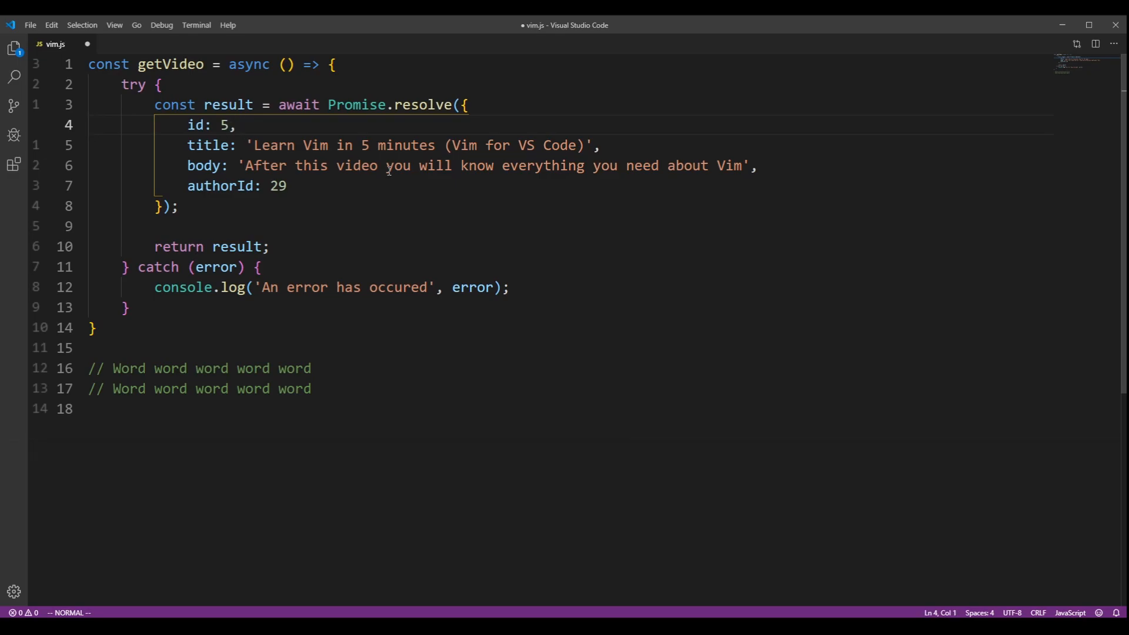
pyautogui.press('Shift+6')
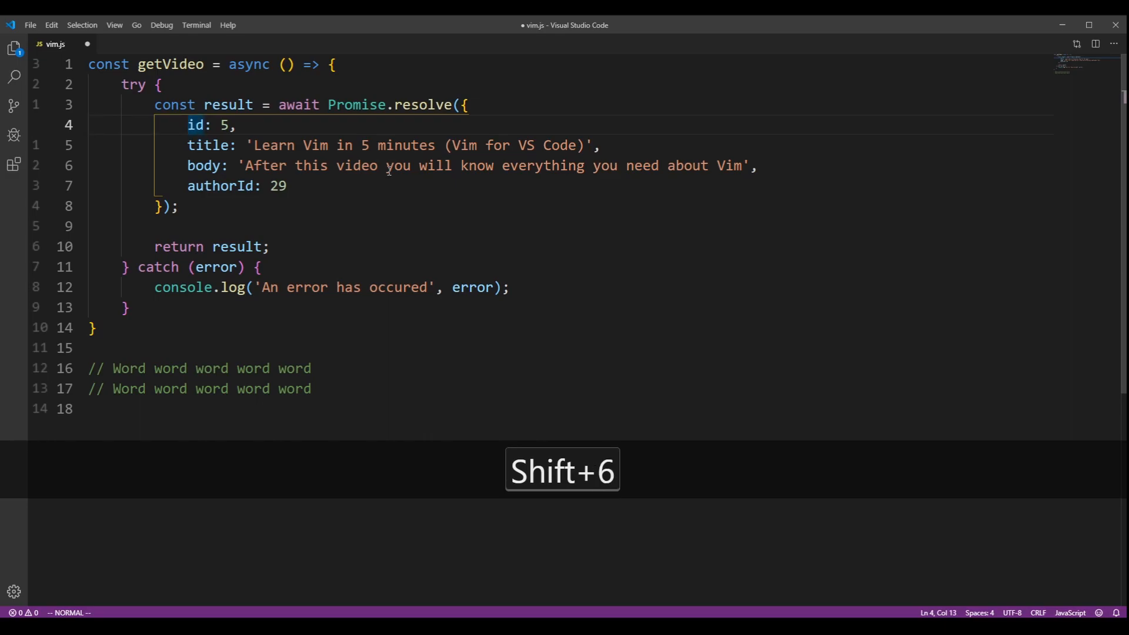
pyautogui.press('Shift+6')
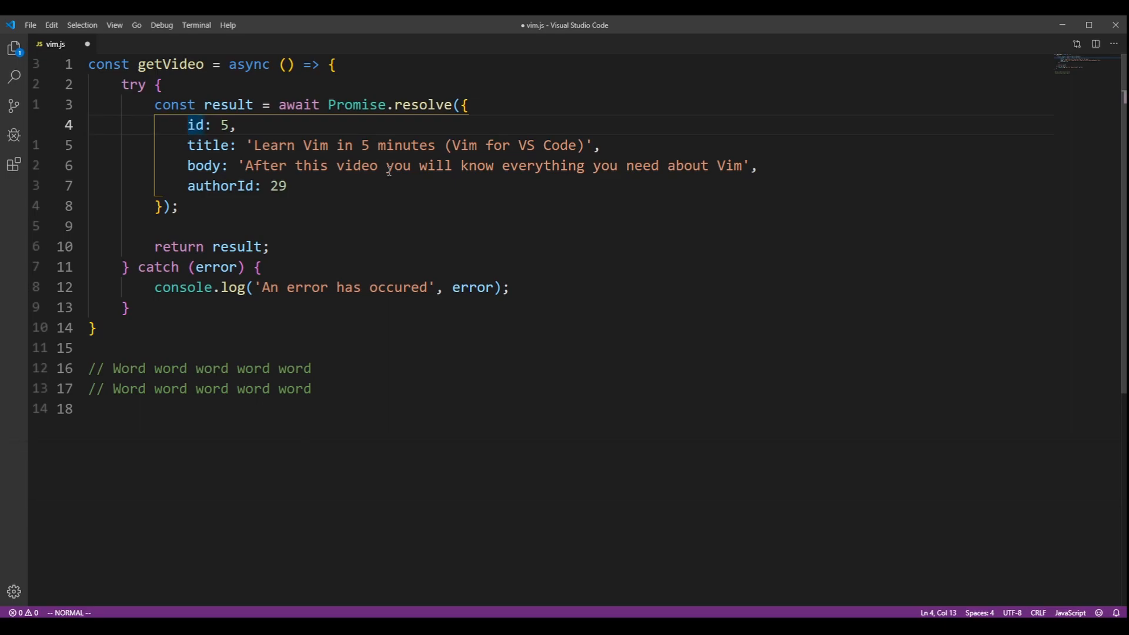
pyautogui.press('Shift+4')
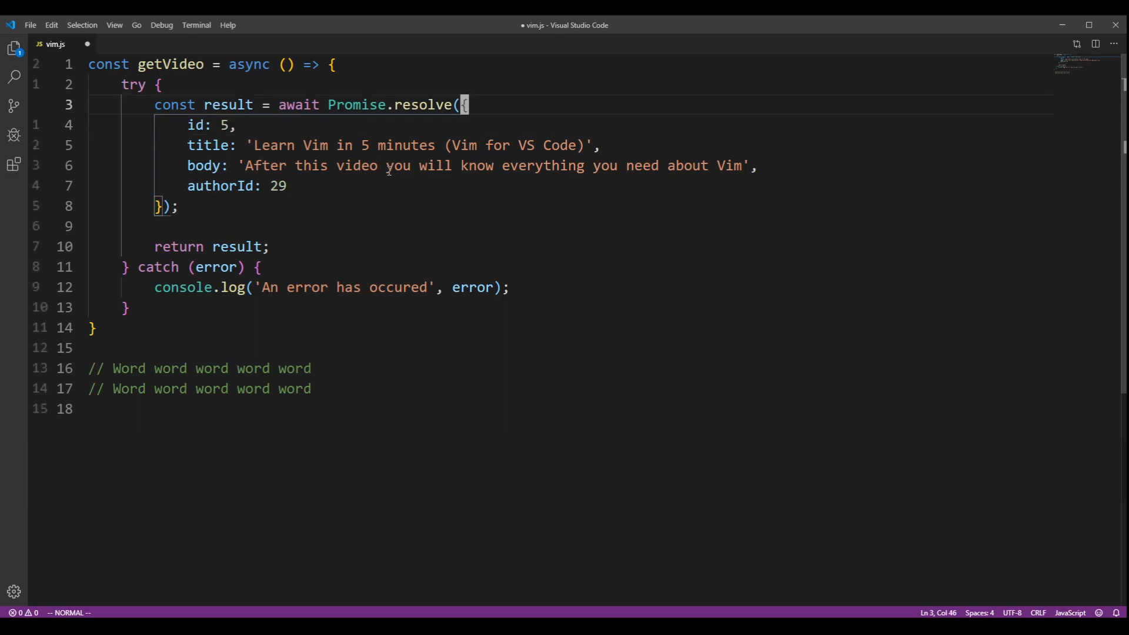
pyautogui.press('shift+5')
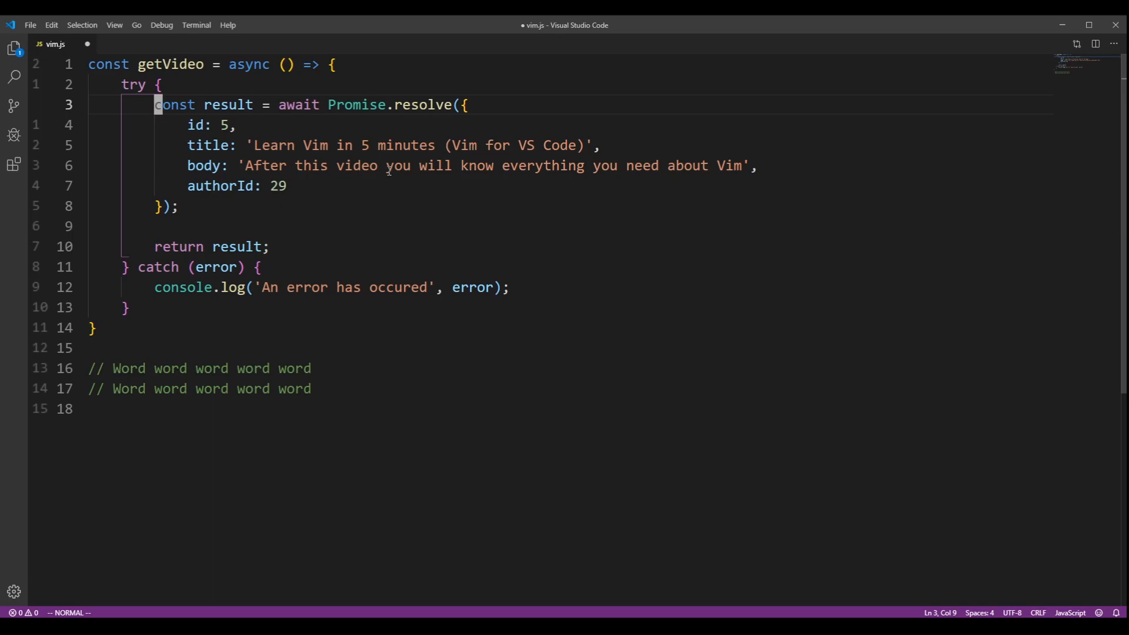
pyautogui.press('f')
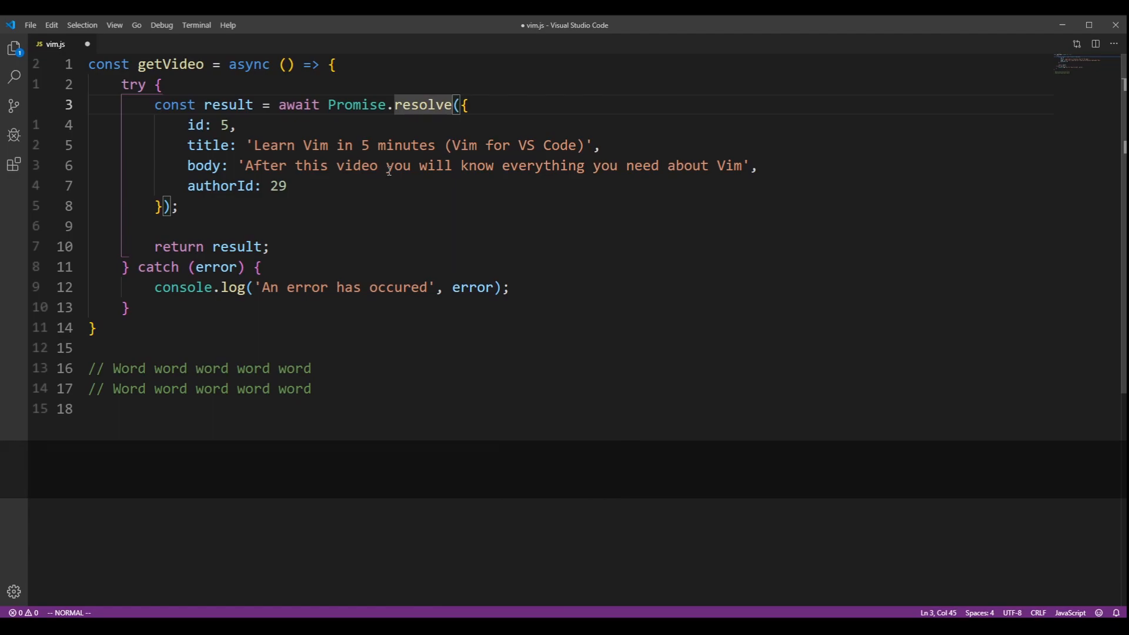
pyautogui.press('shift')
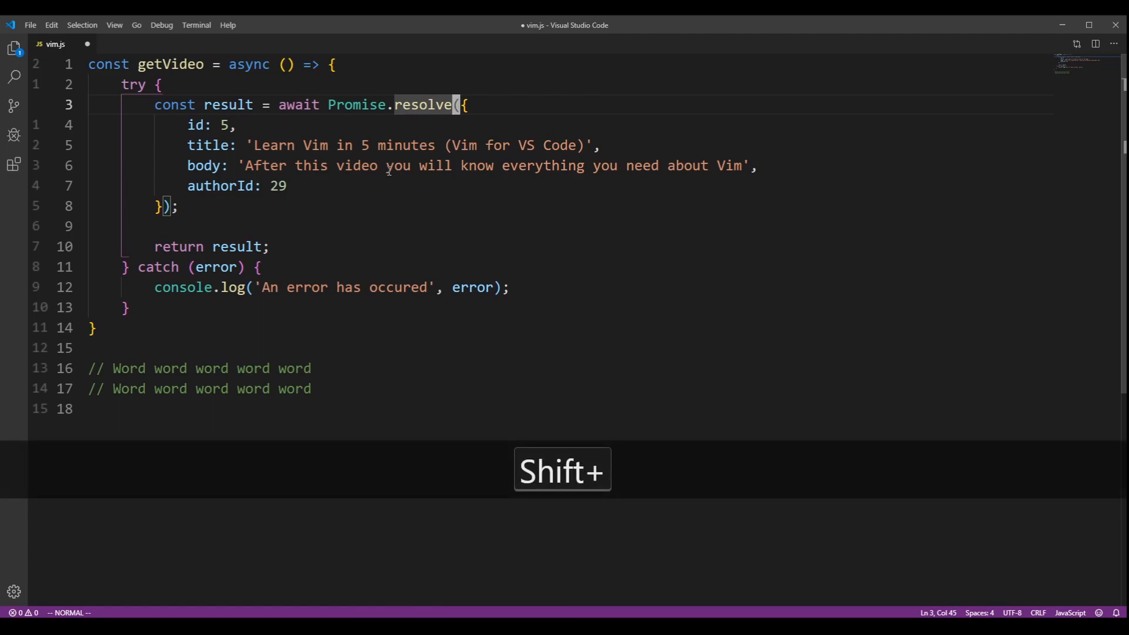
pyautogui.press('F')
pyautogui.write('/const')
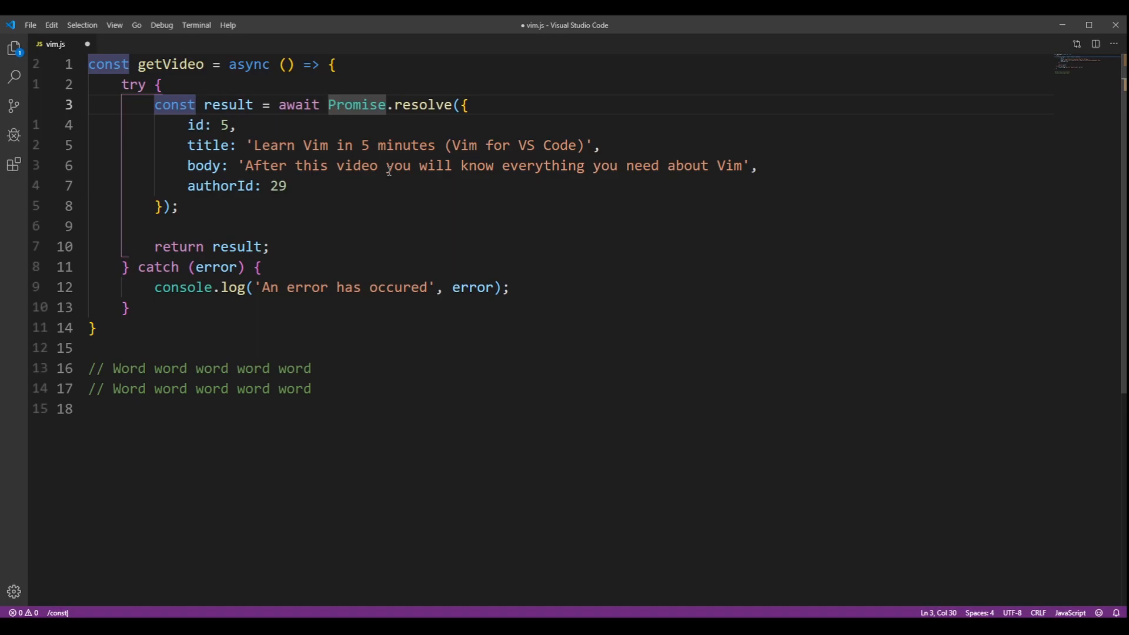
pyautogui.press('Enter')
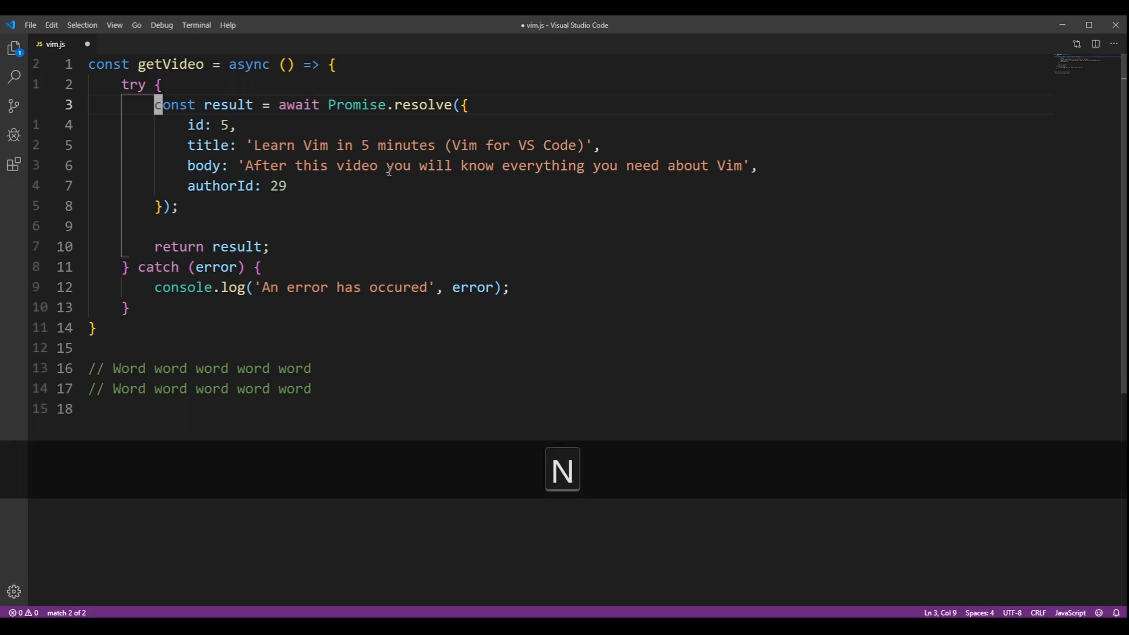
pyautogui.press('shift')
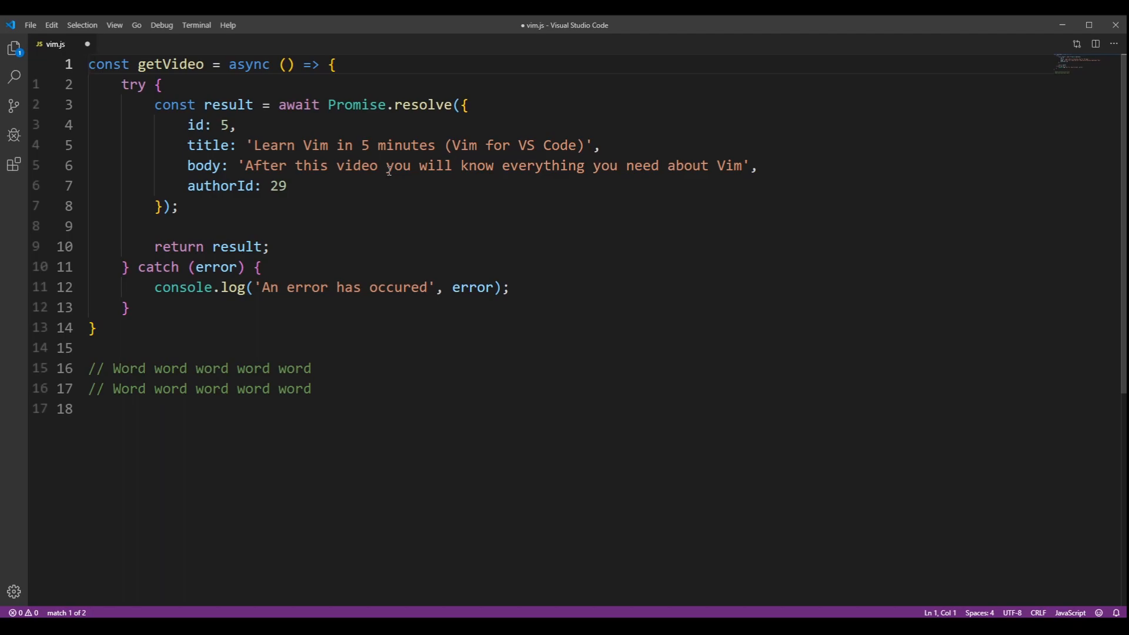
pyautogui.press('Shift+/')
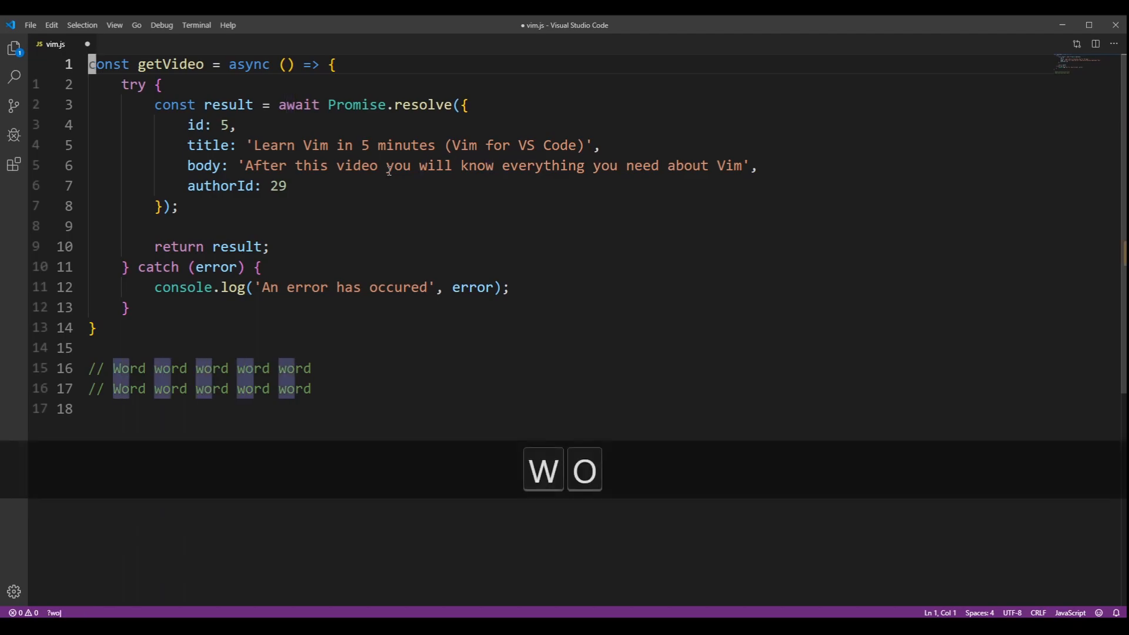
pyautogui.press('Enter')
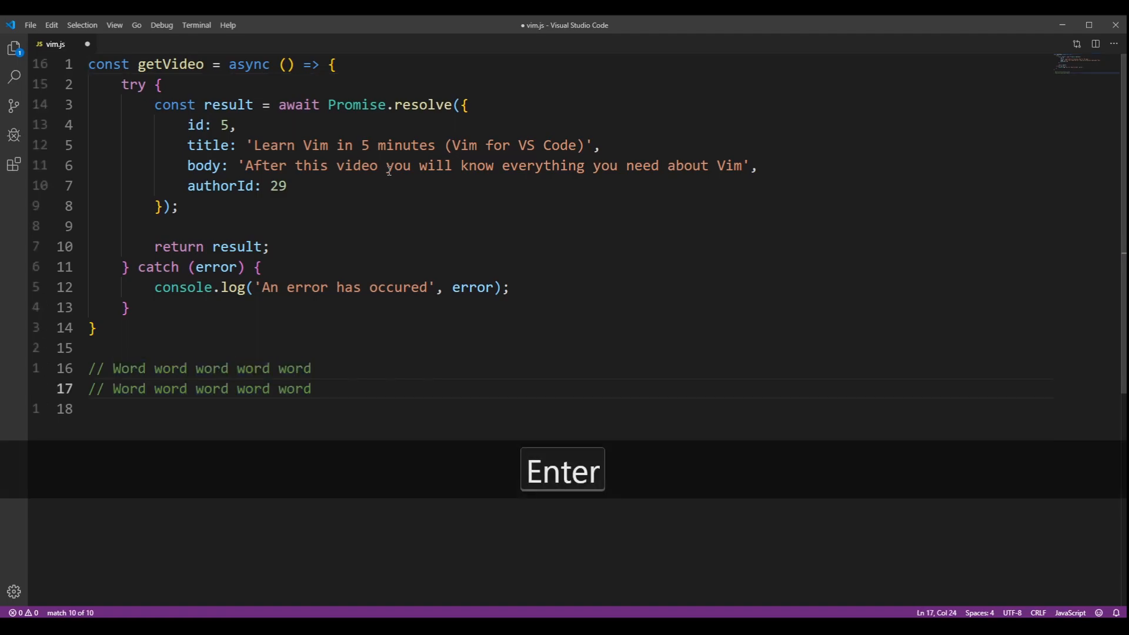
pyautogui.press('Enter')
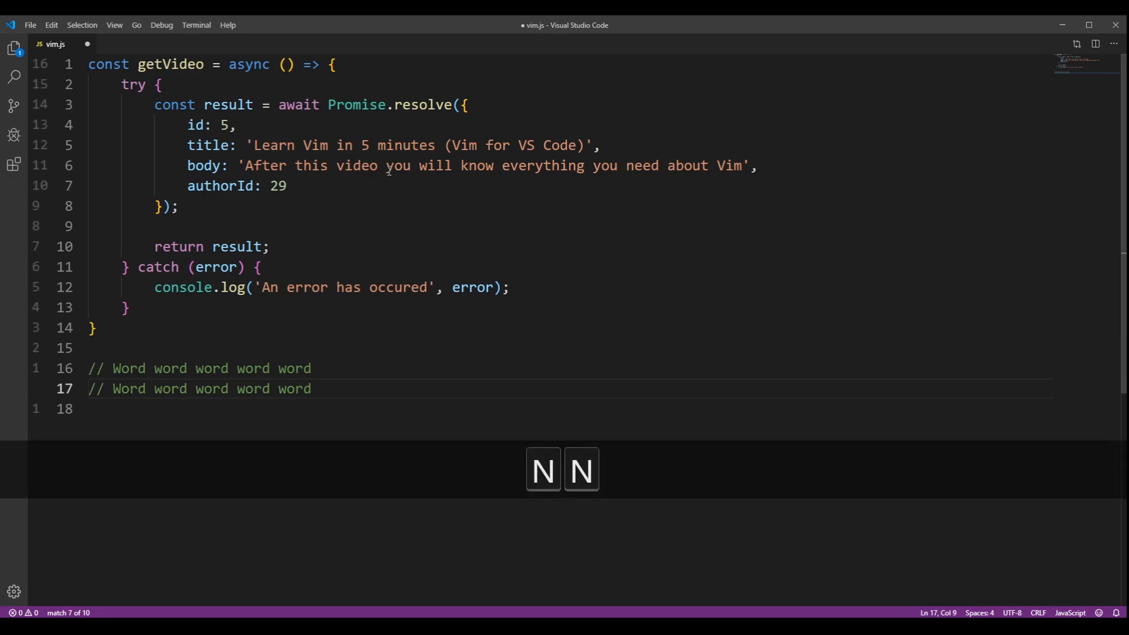
pyautogui.press('shift+N')
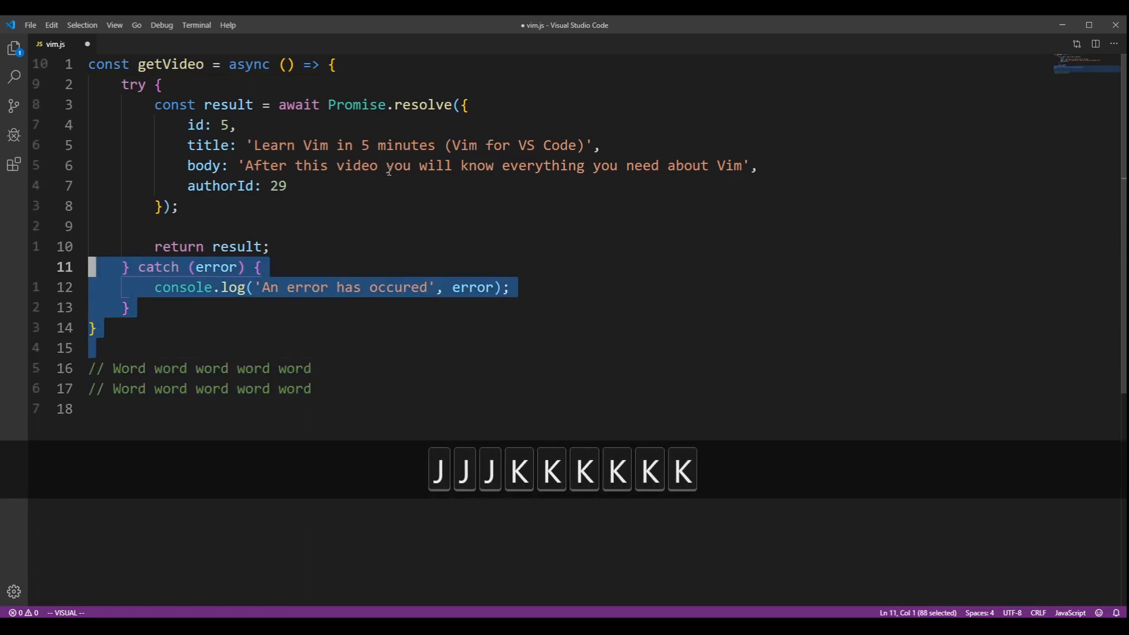
pyautogui.press('k')
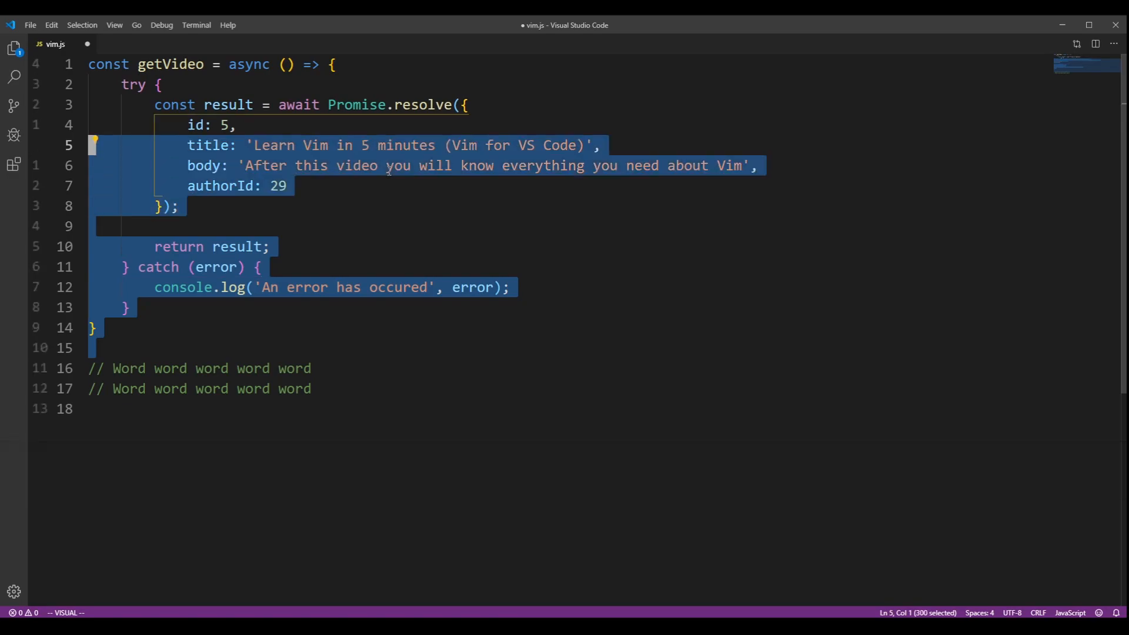
pyautogui.press('Escape')
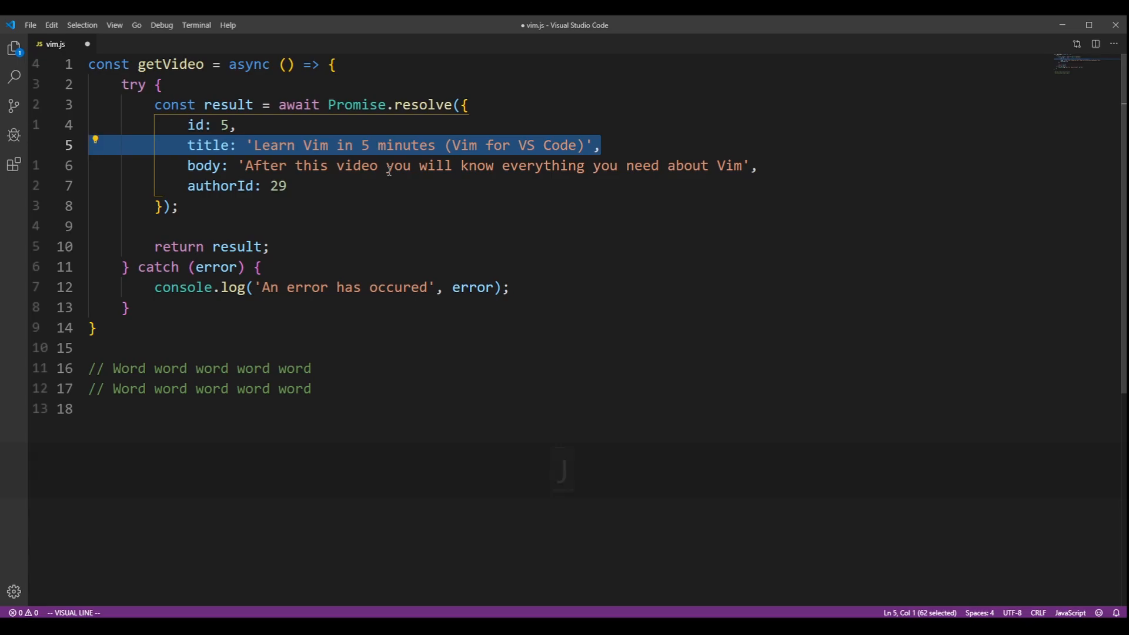
pyautogui.press('Shift+V')
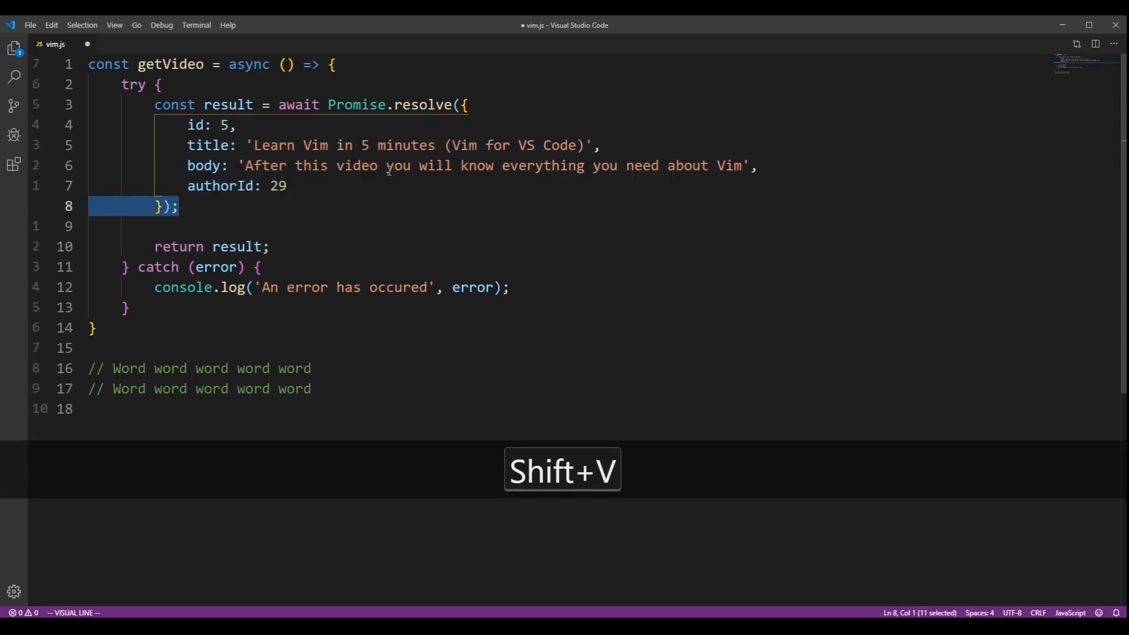
pyautogui.press('k')
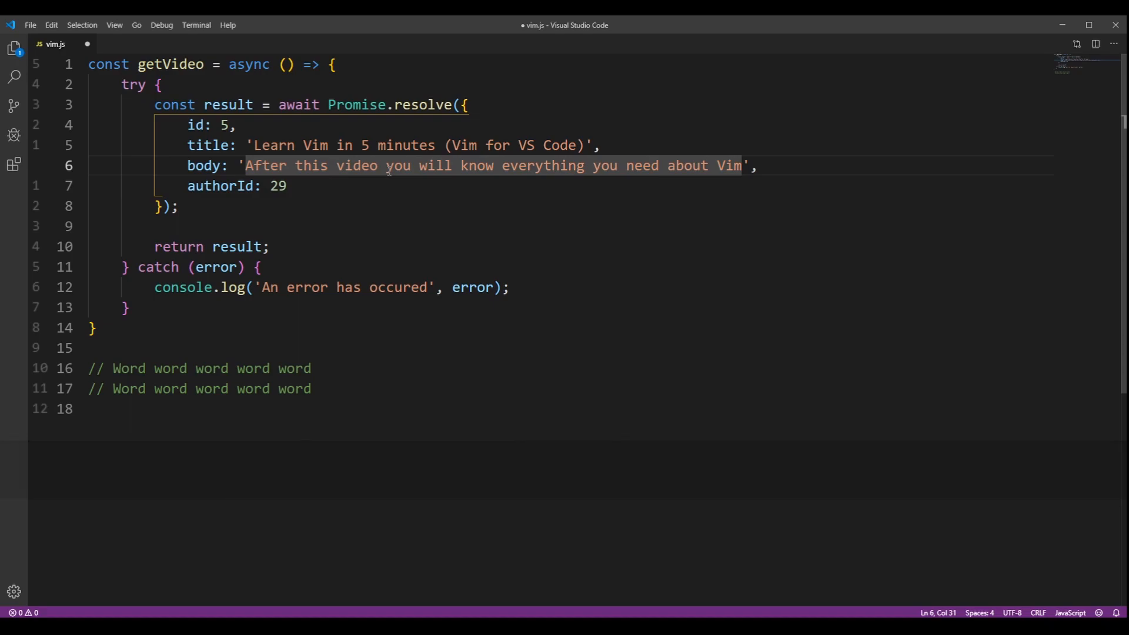
pyautogui.press('shift')
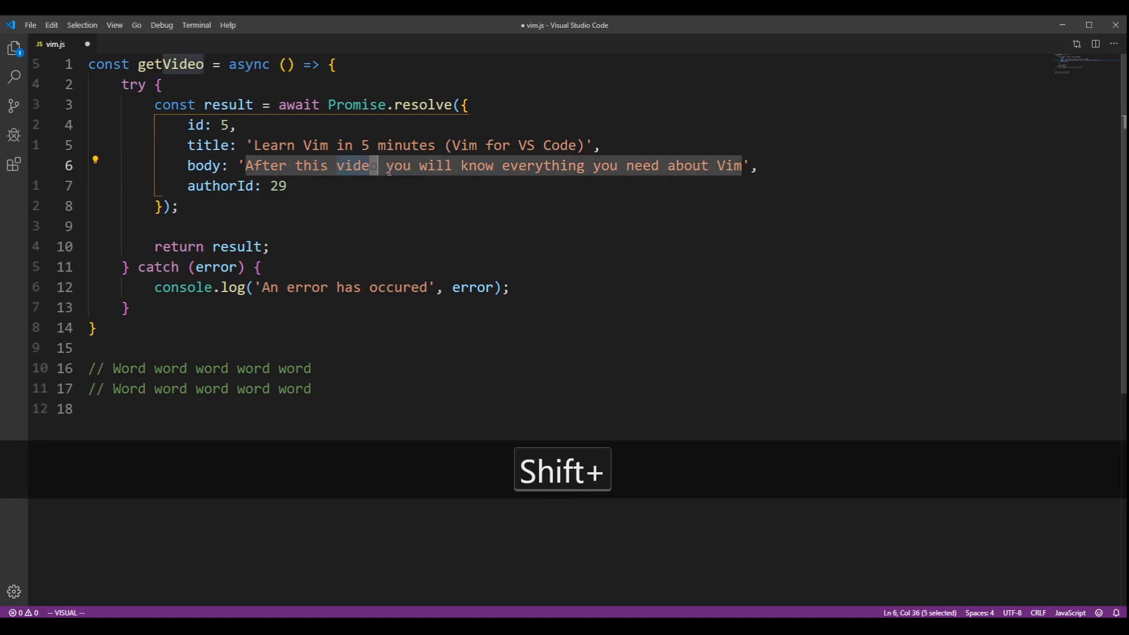
pyautogui.press('U')
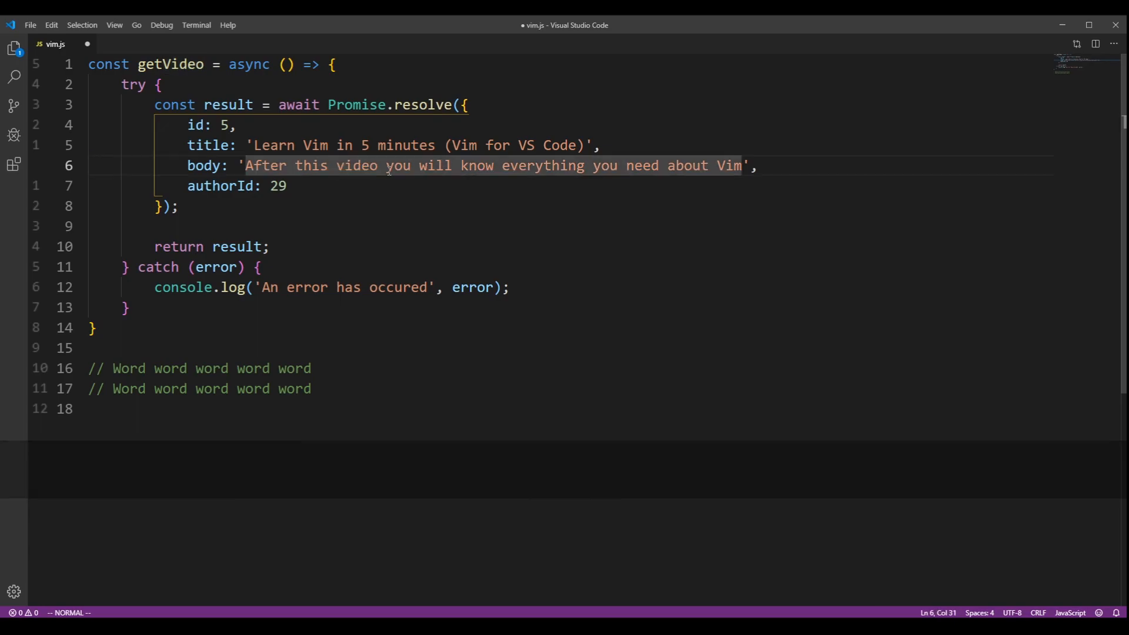
pyautogui.press('v')
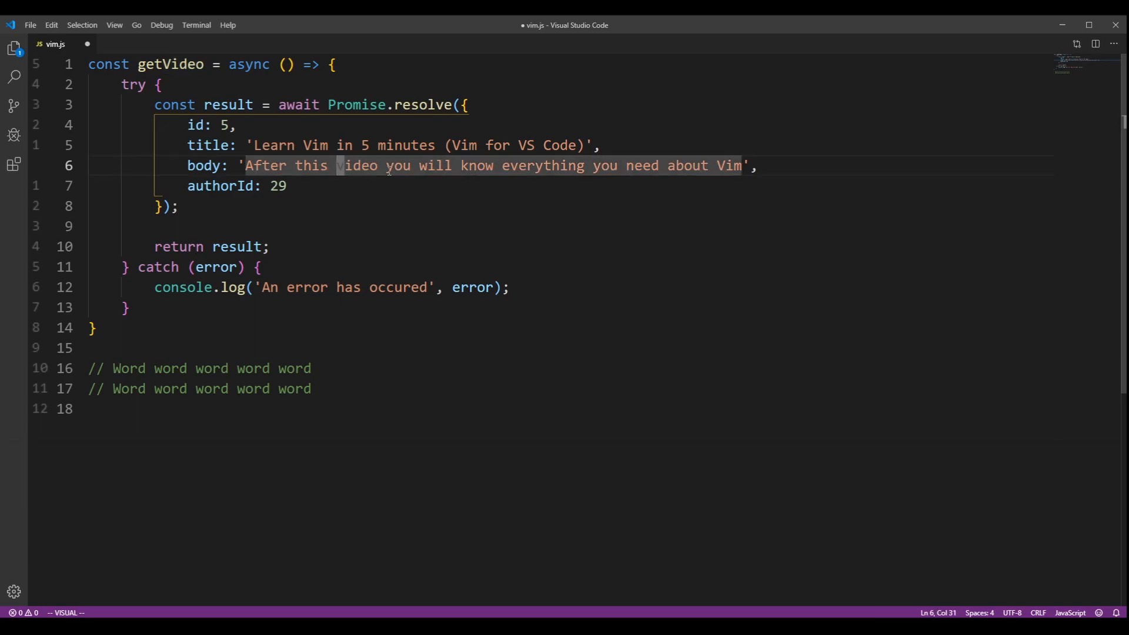